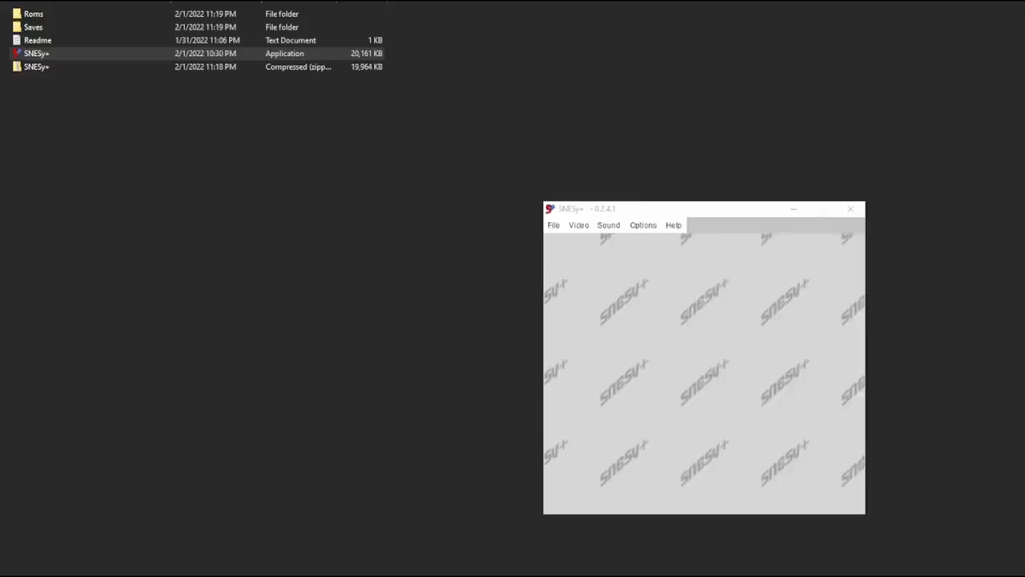
Launch the Basilisk ROM and scroll through the kingdom's famine intro story
double_click(37, 40)
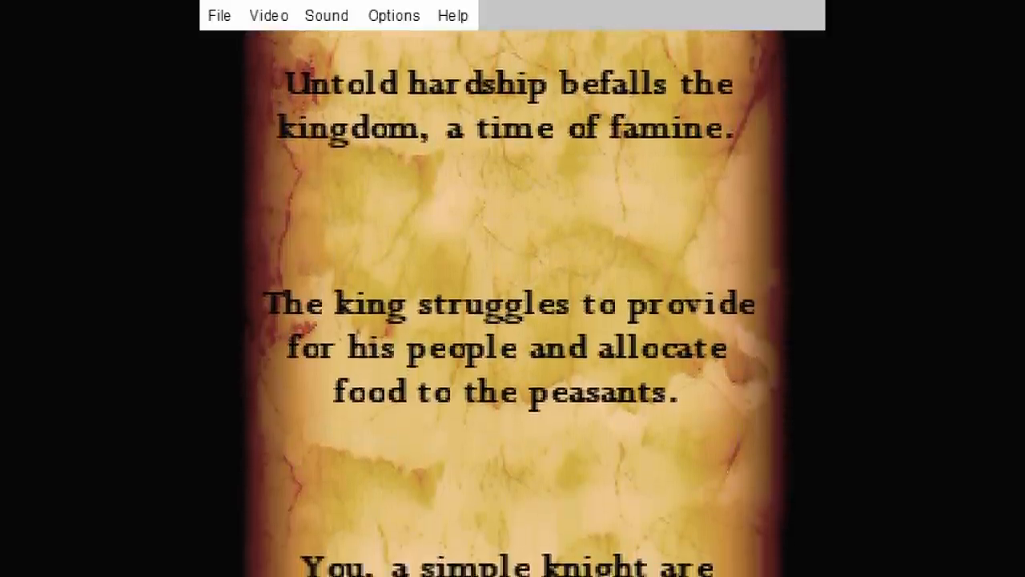
scroll(down, 3)
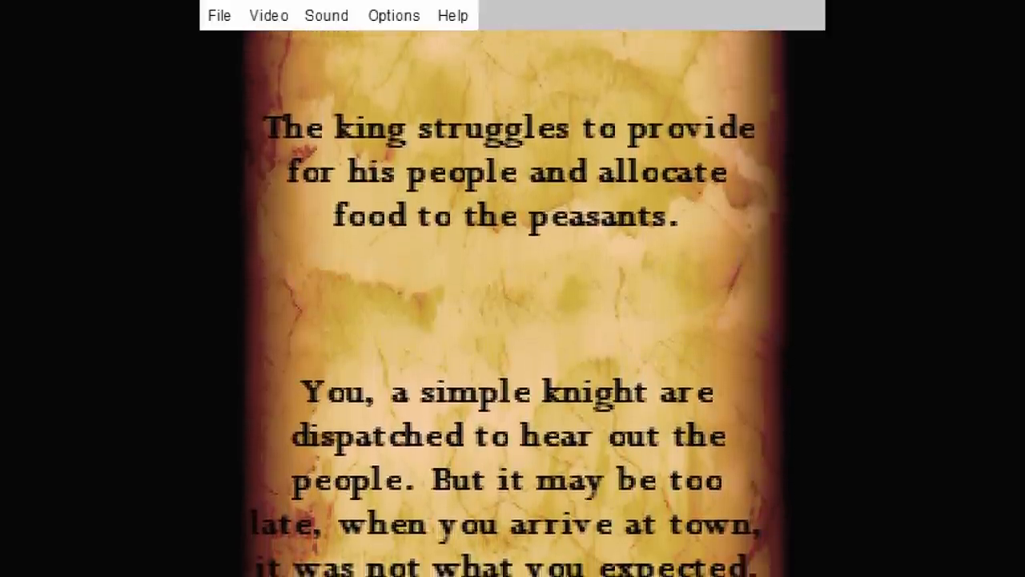
scroll(up, 3)
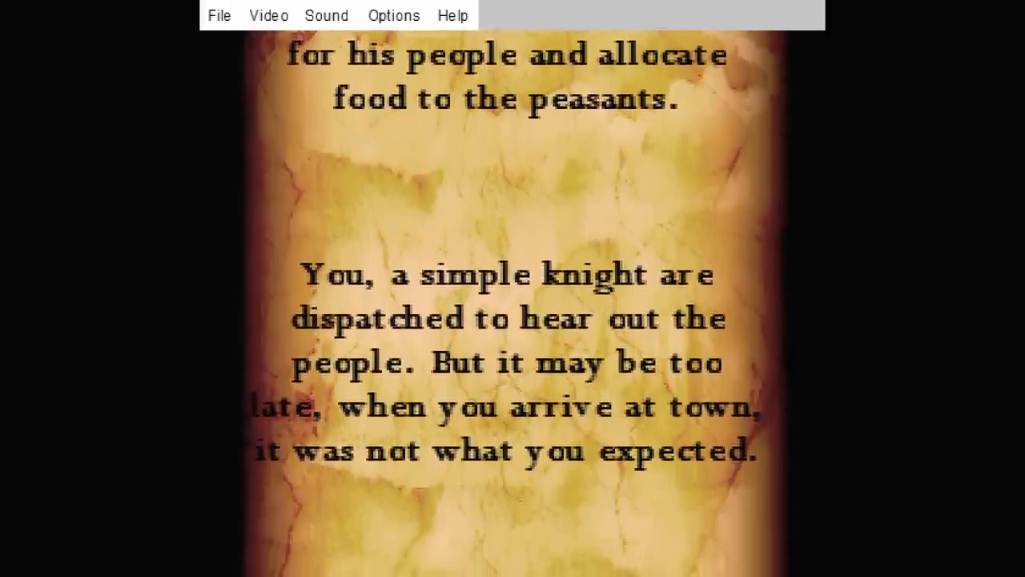
scroll(down, 3)
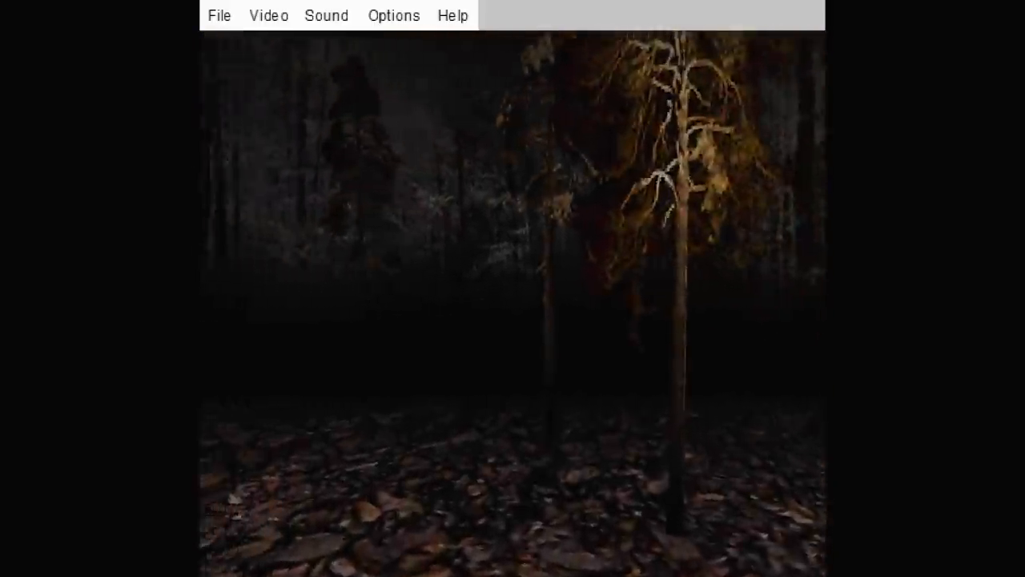
Load save state 0 from the File menu to reach the denser lit forest stretch
click(219, 15)
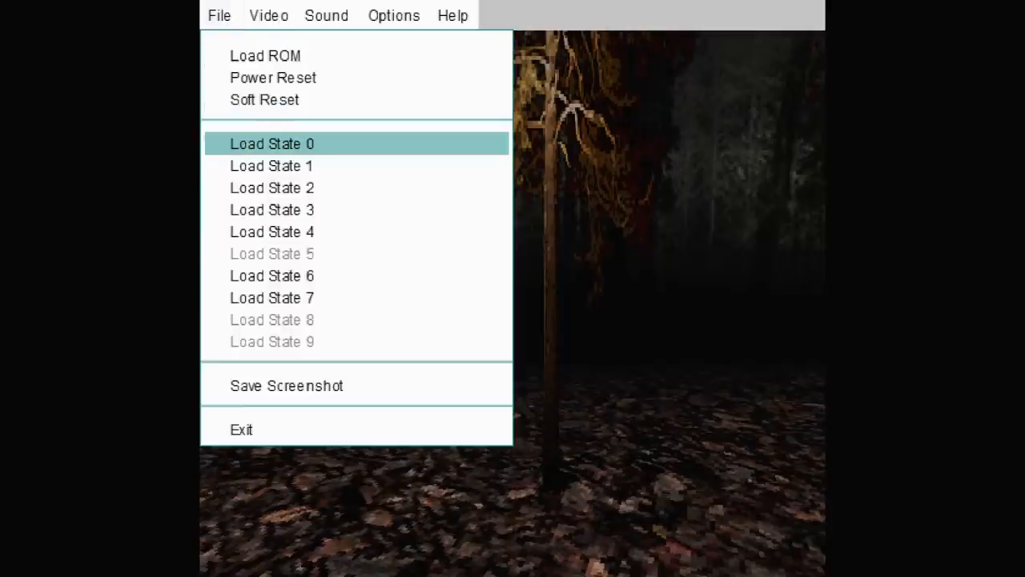
click(272, 144)
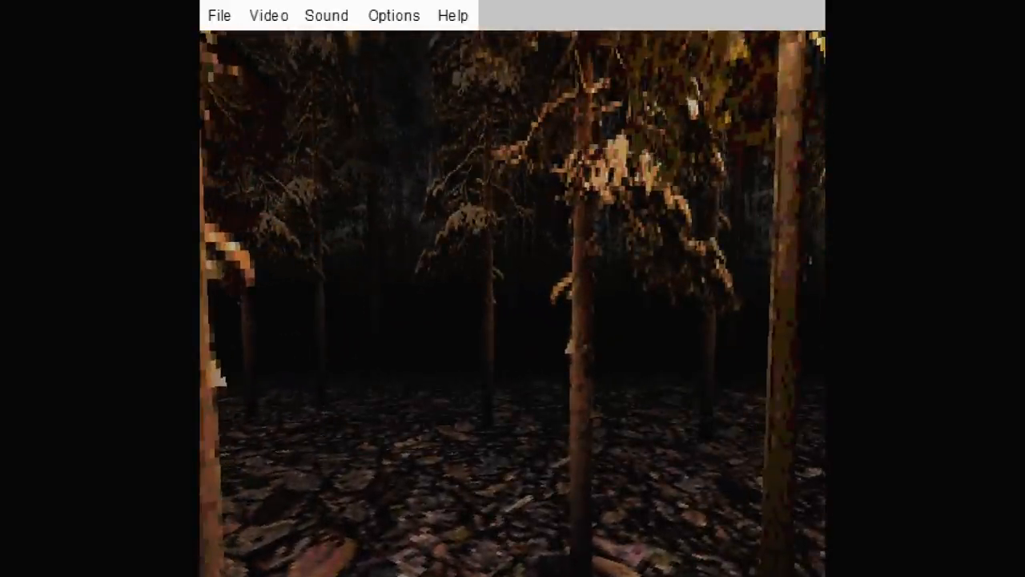
click(269, 15)
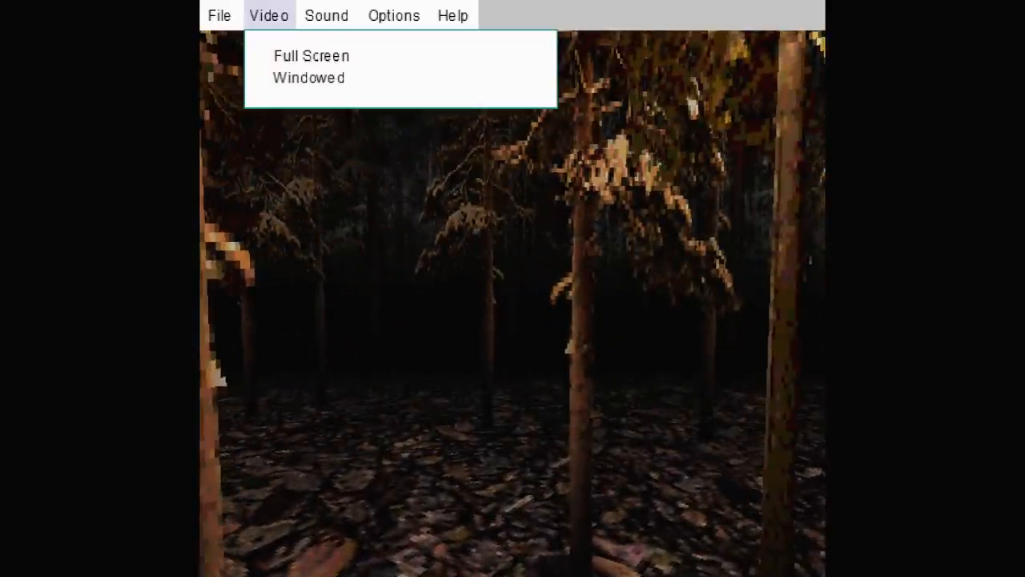
click(326, 15)
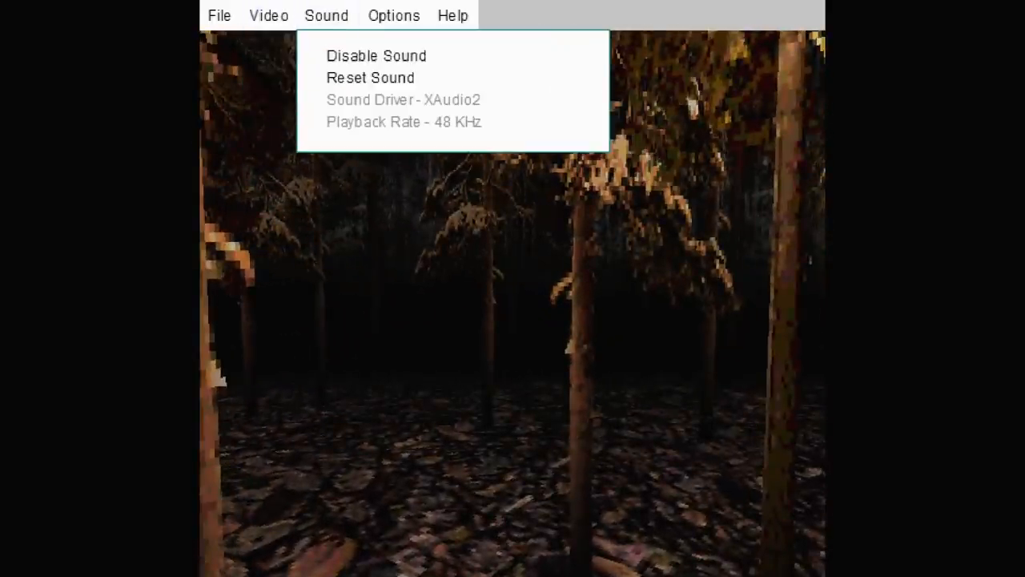
click(394, 15)
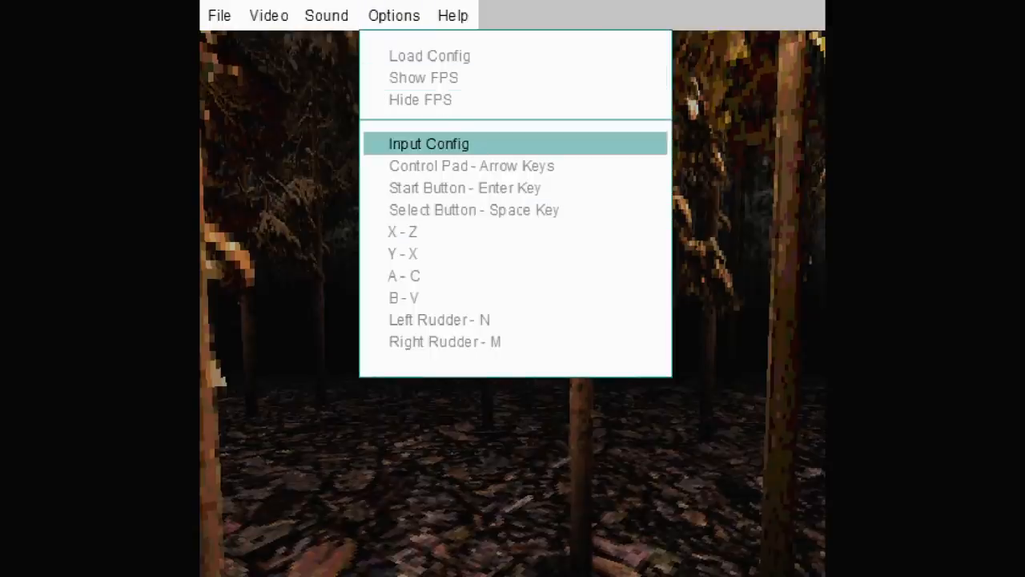
click(453, 16)
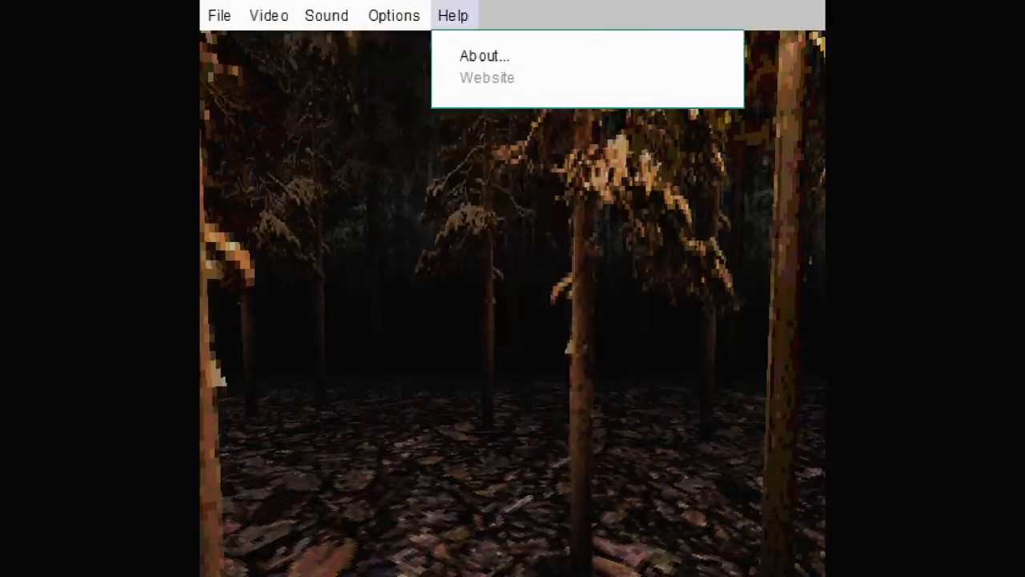
click(219, 16)
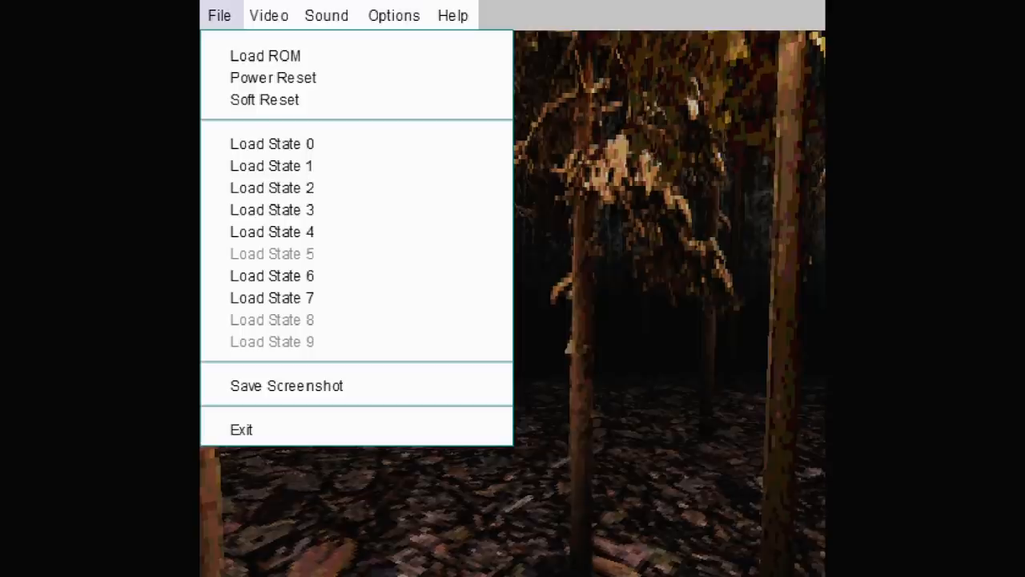
mouse_move(272, 166)
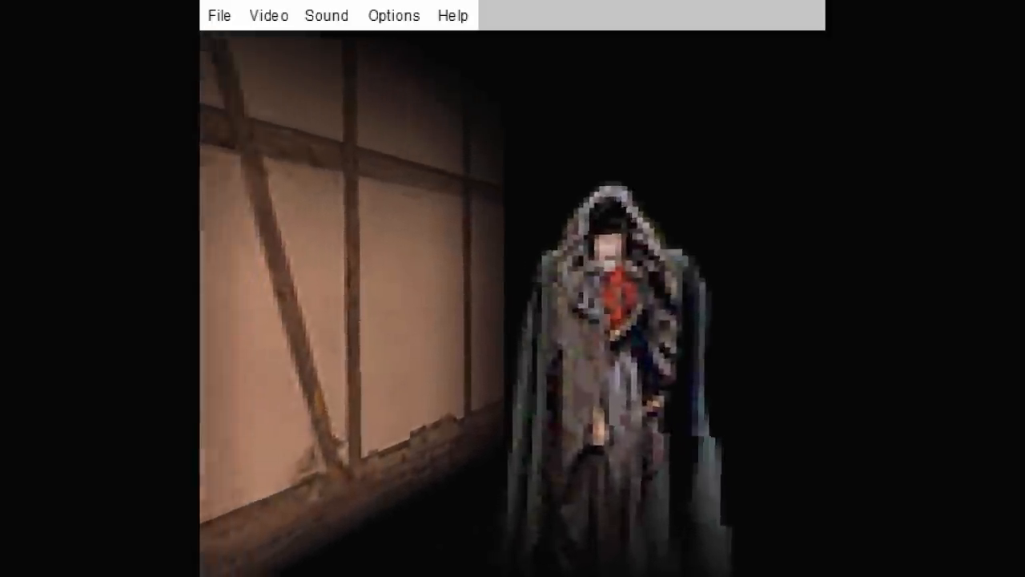
Load save state 3 to reach the foggy scene with the pale figure
click(218, 15)
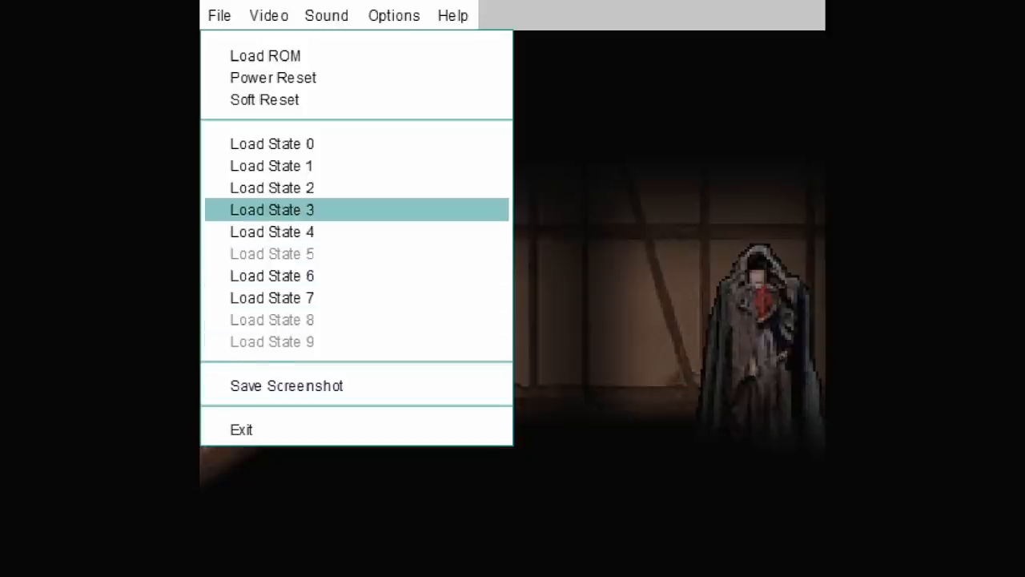
click(271, 209)
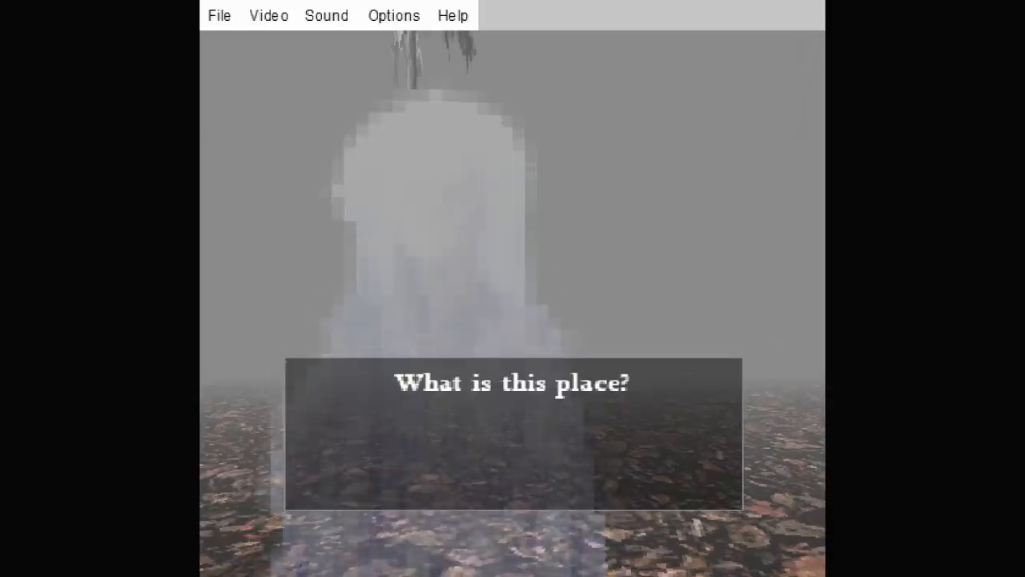
Reload save state 3 so the sword appears during the 'What is this place?' dialogue
click(219, 15)
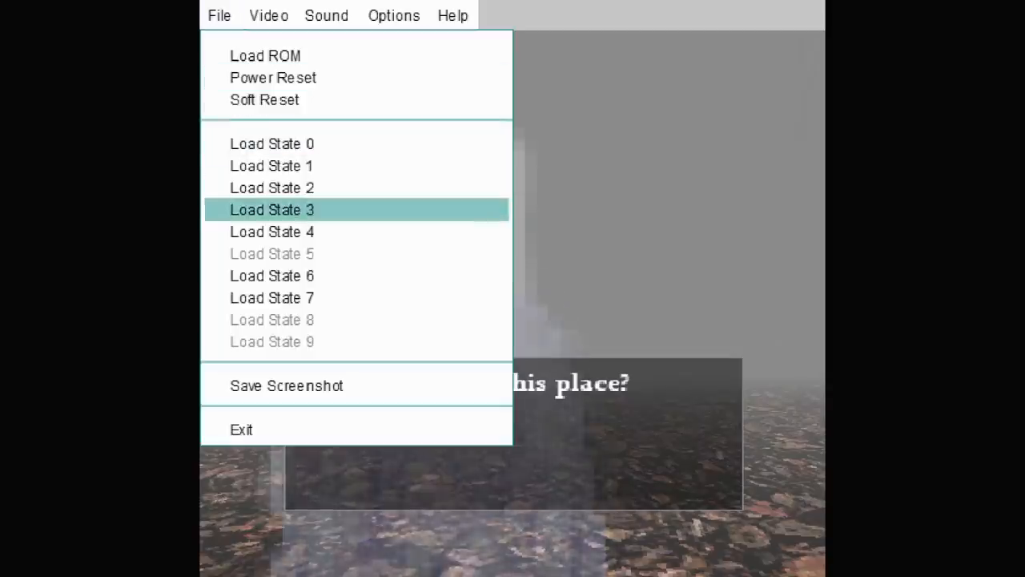
click(272, 209)
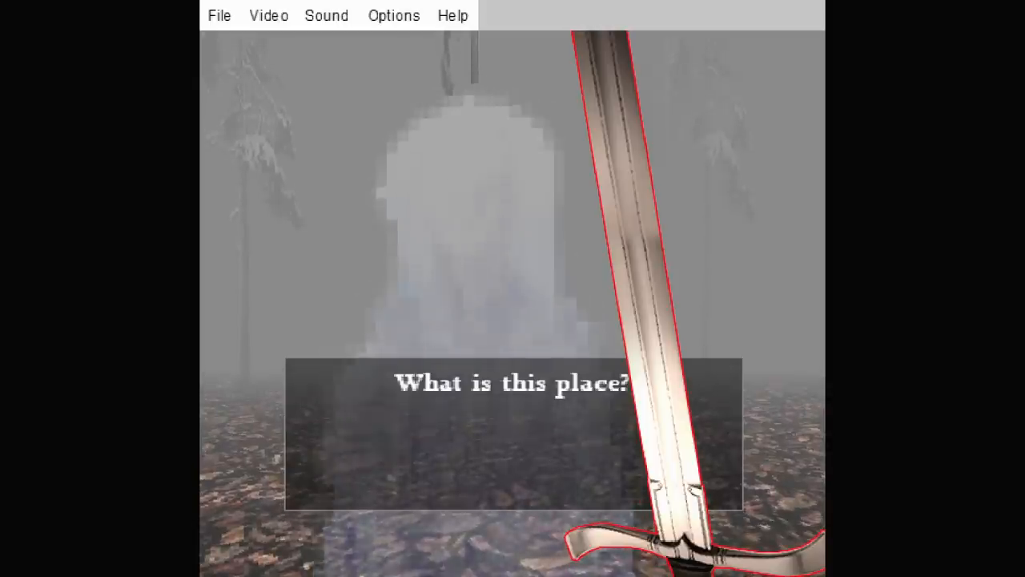
Reload save state 3 again until only the sword remains over the leafy ground
click(218, 15)
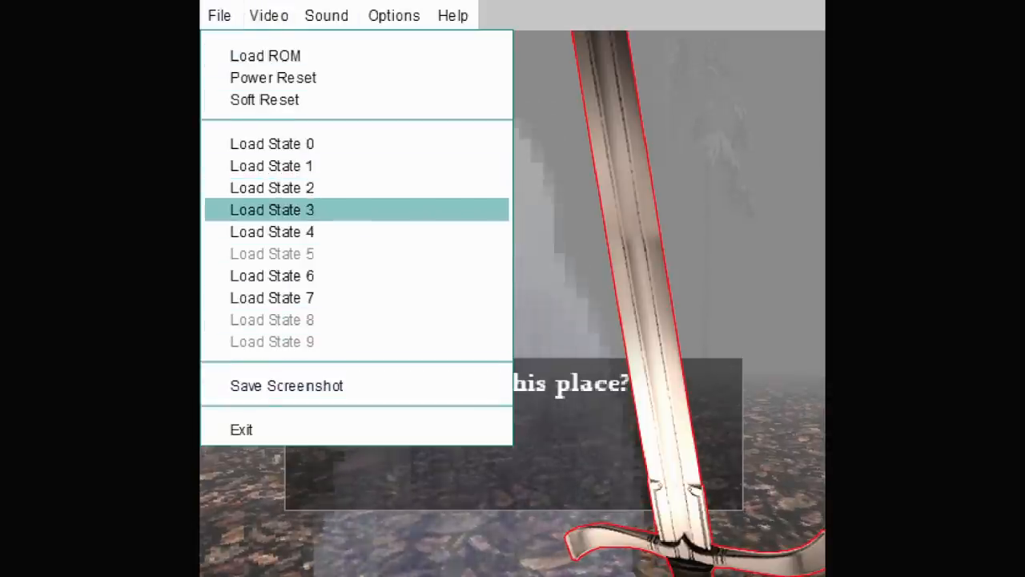
click(272, 209)
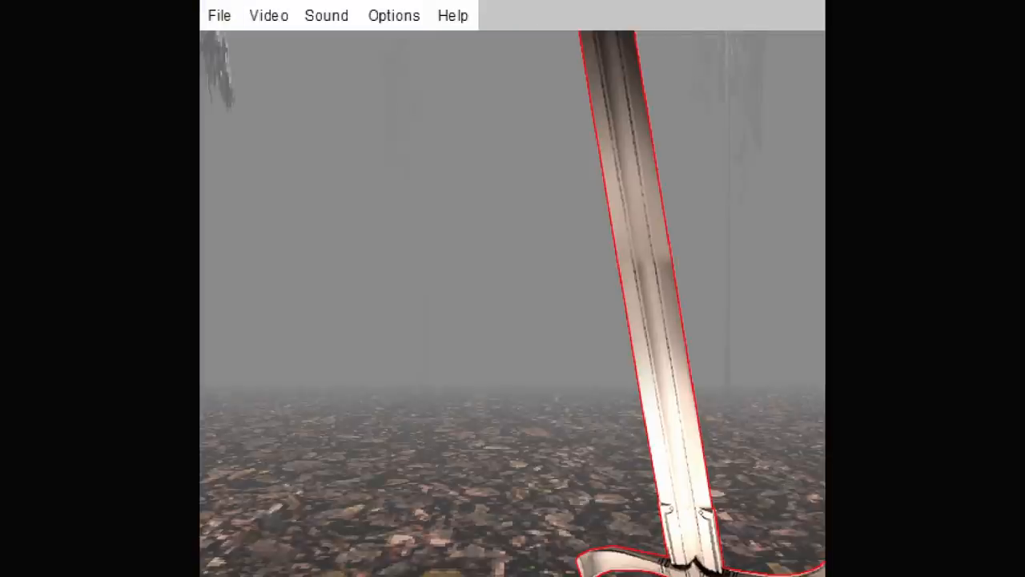
Load save state 4 to reach the amber-lit forest of tall trunks
click(218, 15)
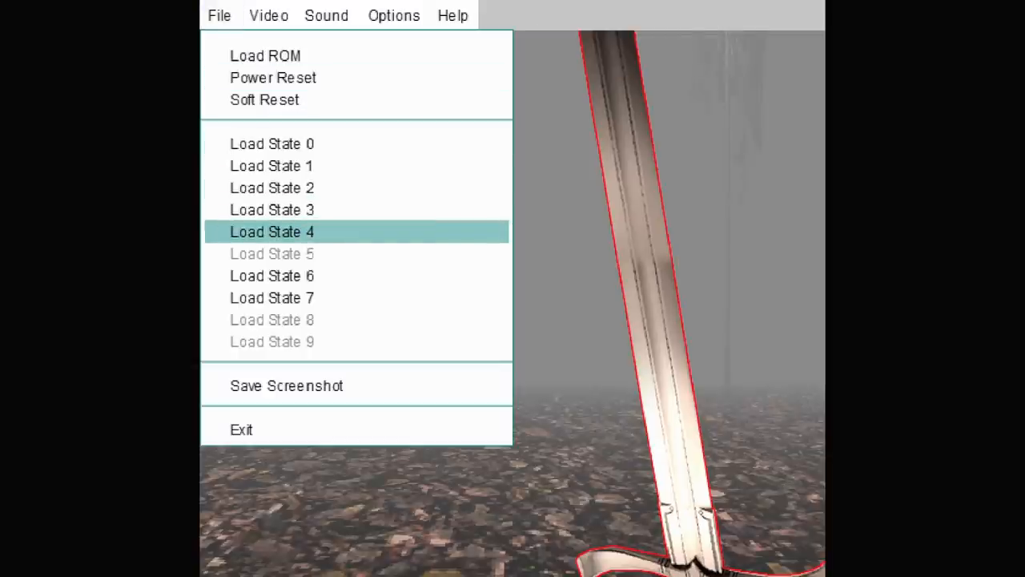
click(271, 232)
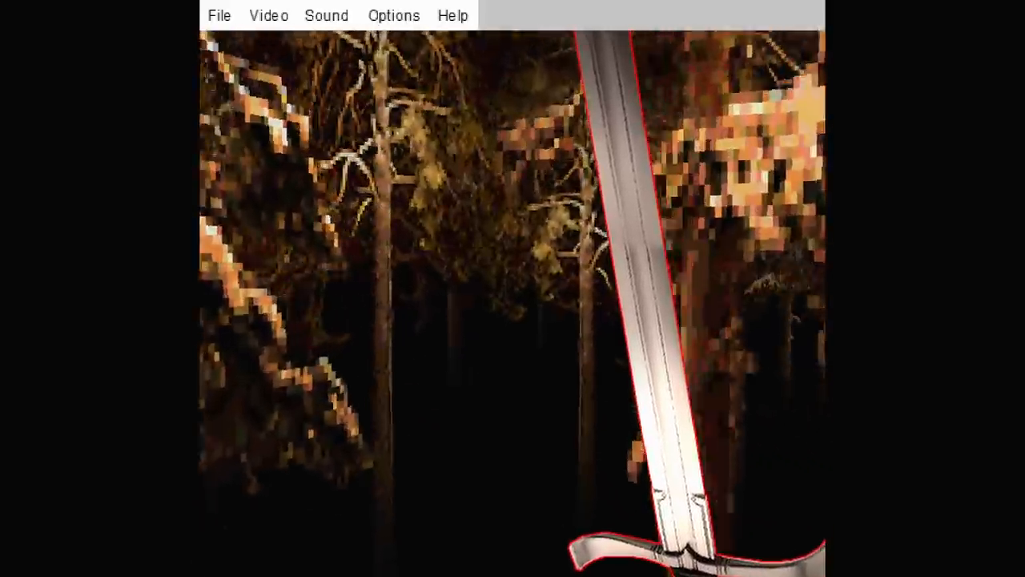
Load save state 6 to reach the dark autumn forest marked 'DEMO'
click(219, 15)
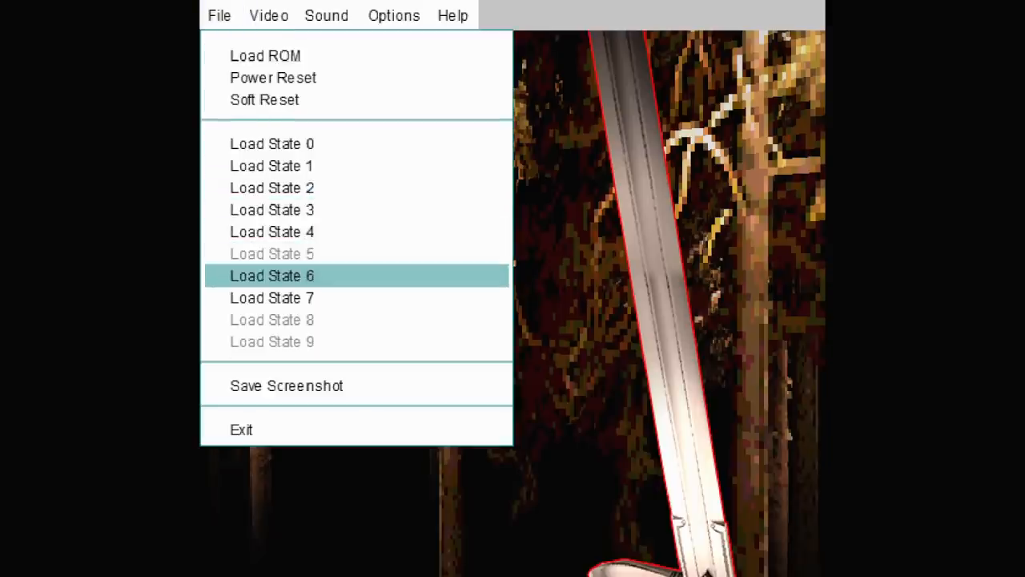
click(272, 275)
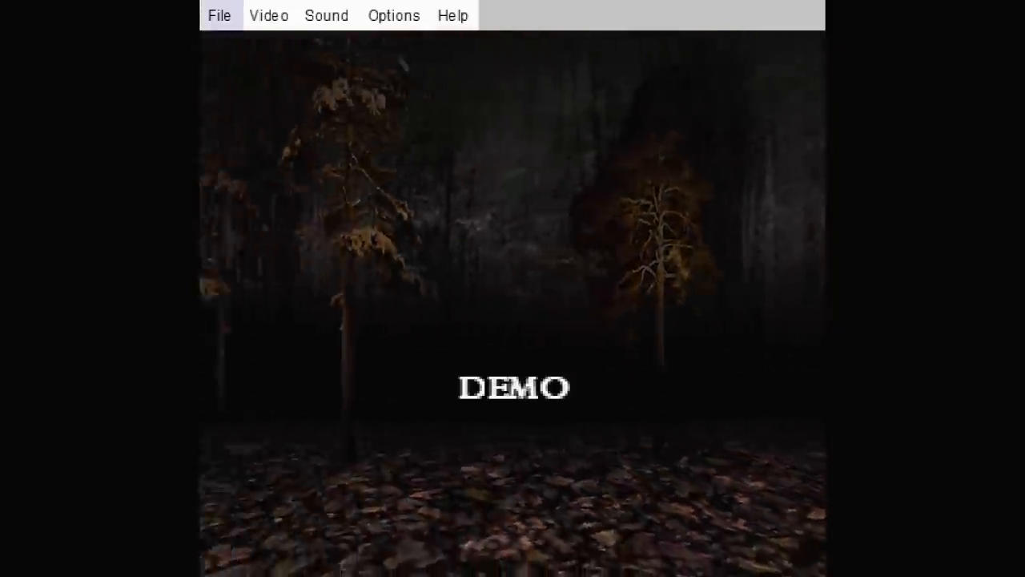
Reload save state 6, then bring the File menu's save-state list back up
click(219, 16)
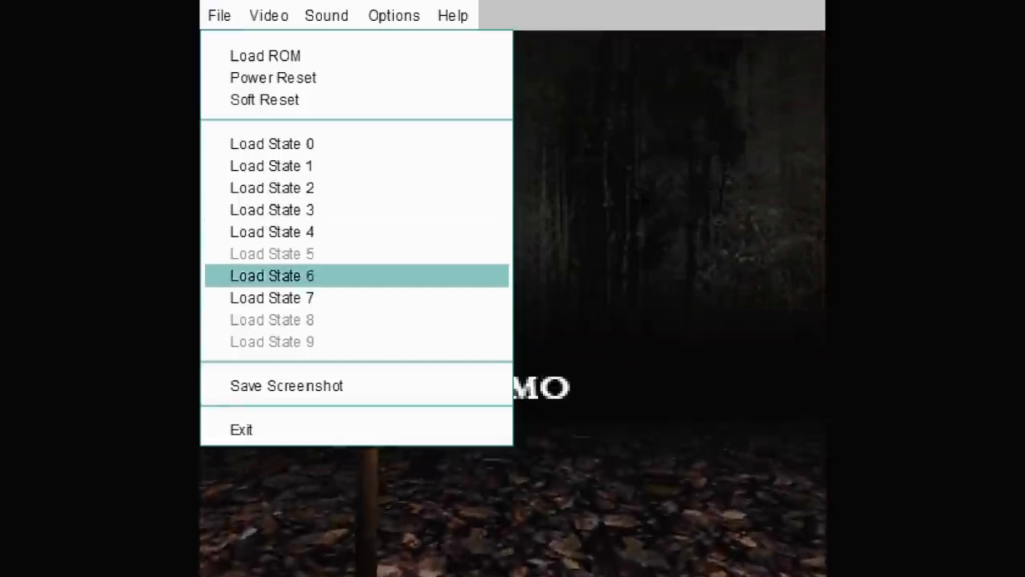
click(272, 274)
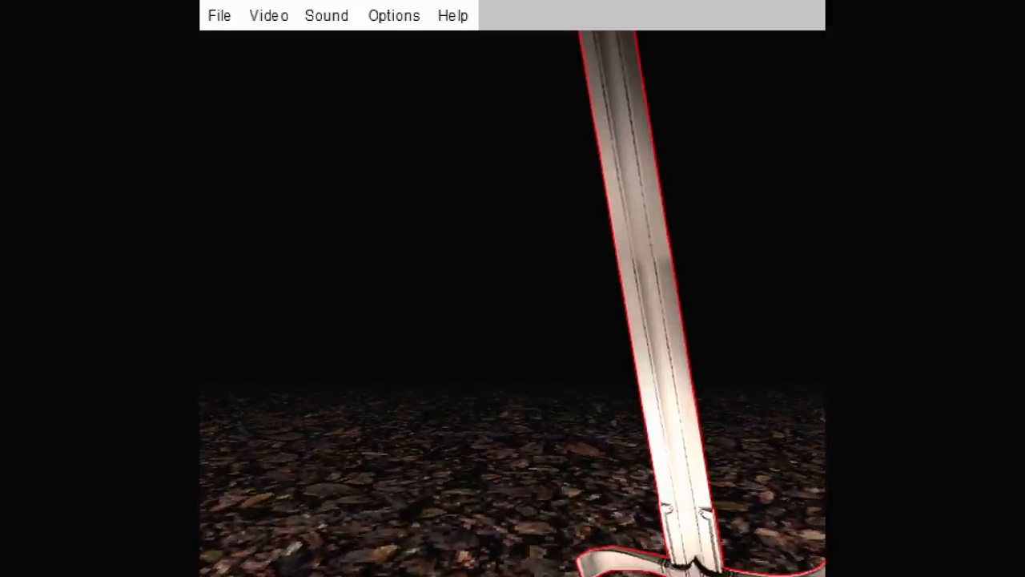
click(219, 15)
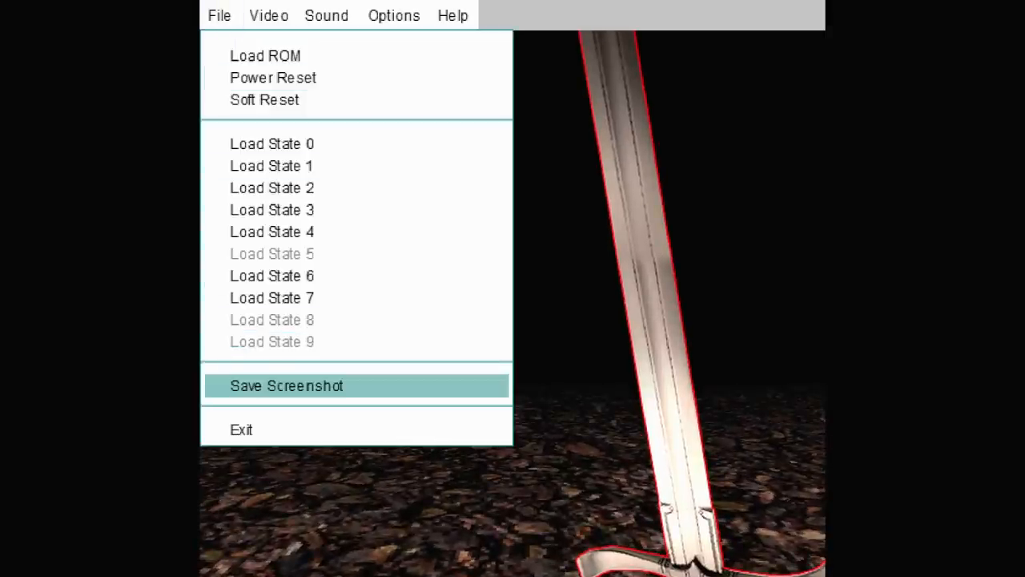
Load the castle interior state with the hooded figure beside the timbered wall
click(286, 385)
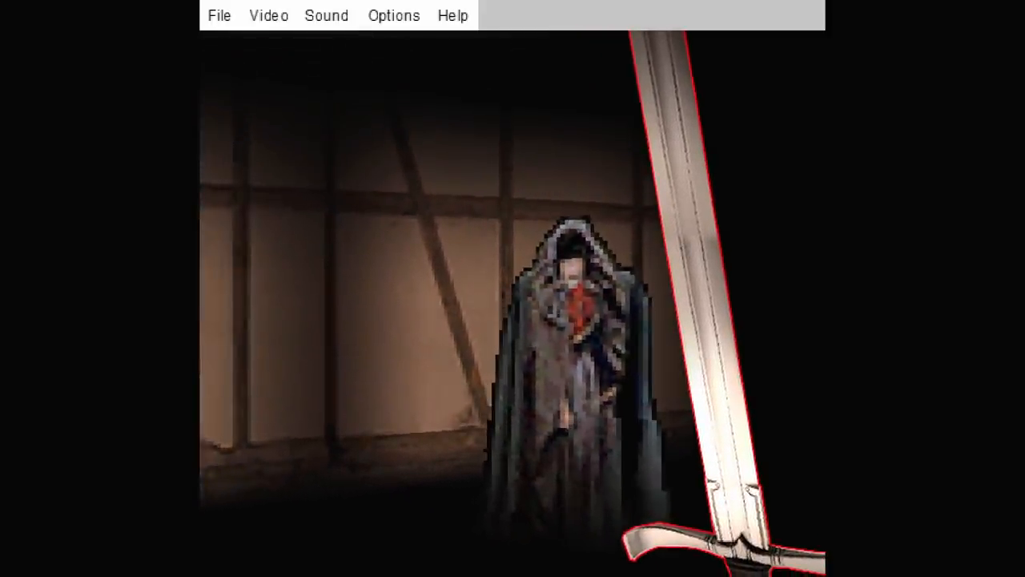
Load save state 7 to reach the dark forest with the lit pine tree
click(219, 16)
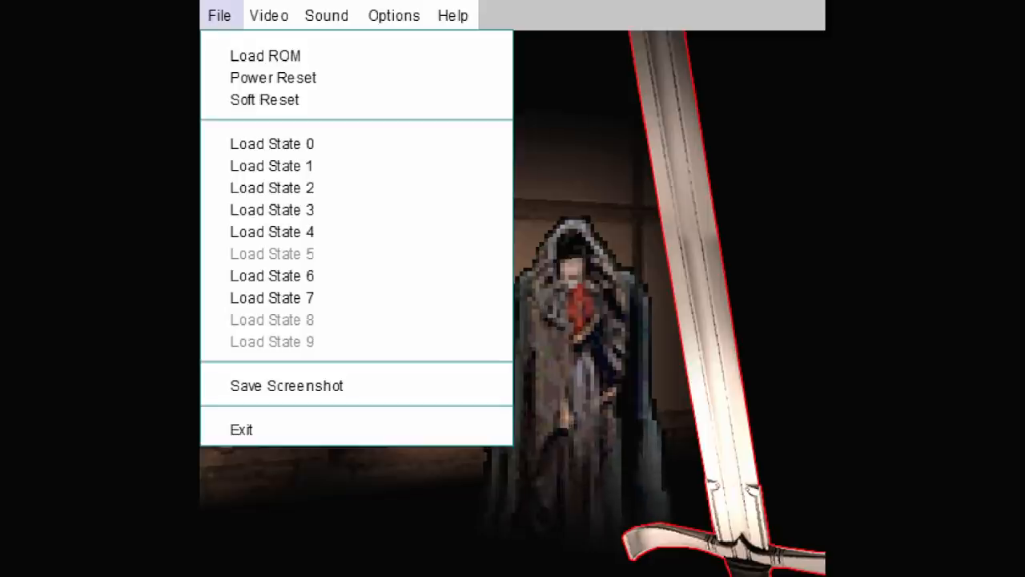
mouse_move(273, 297)
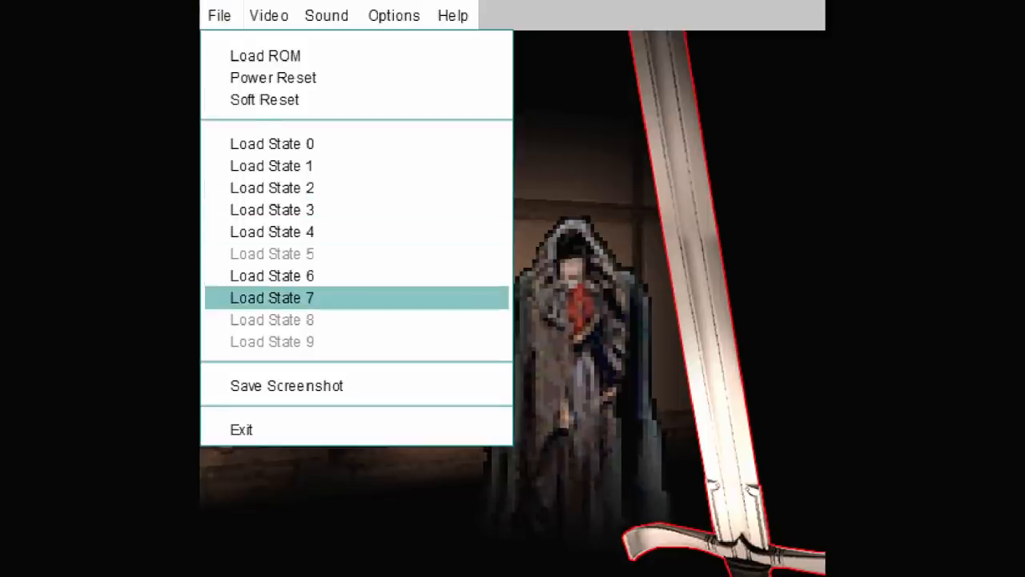
click(272, 297)
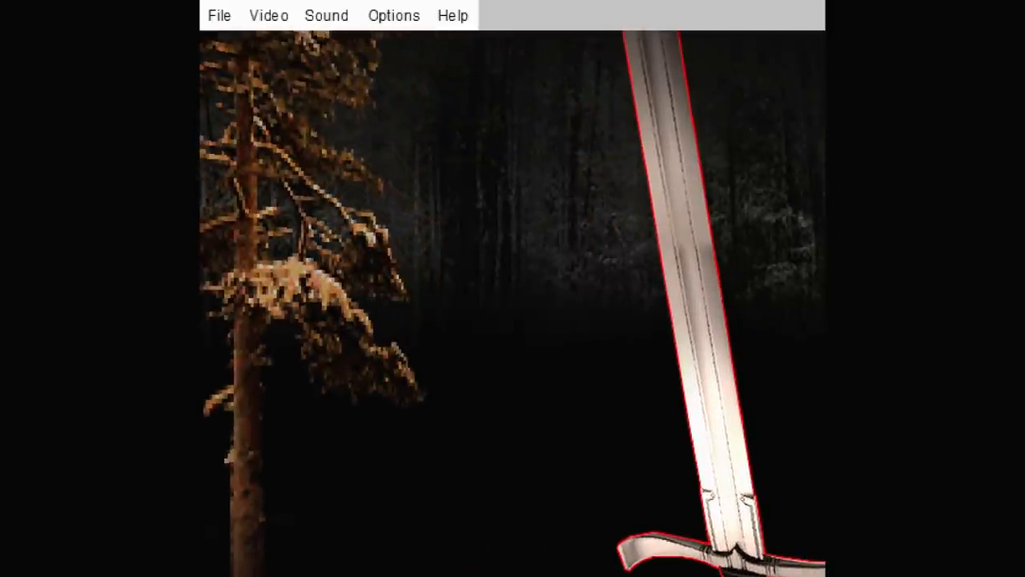
Load save state 6 twice to reach the lit amber forest, then reopen the state list
click(218, 15)
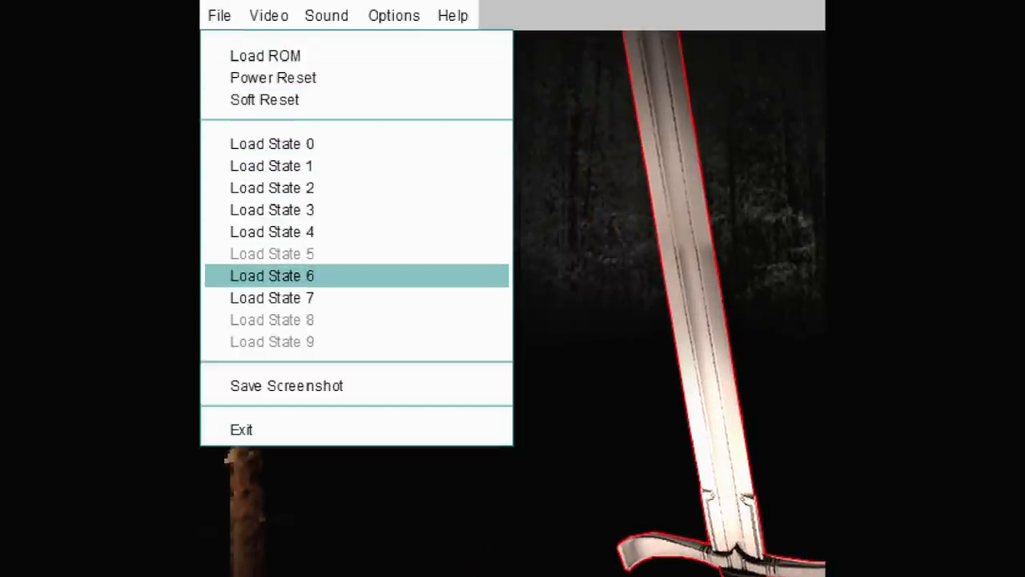
click(271, 276)
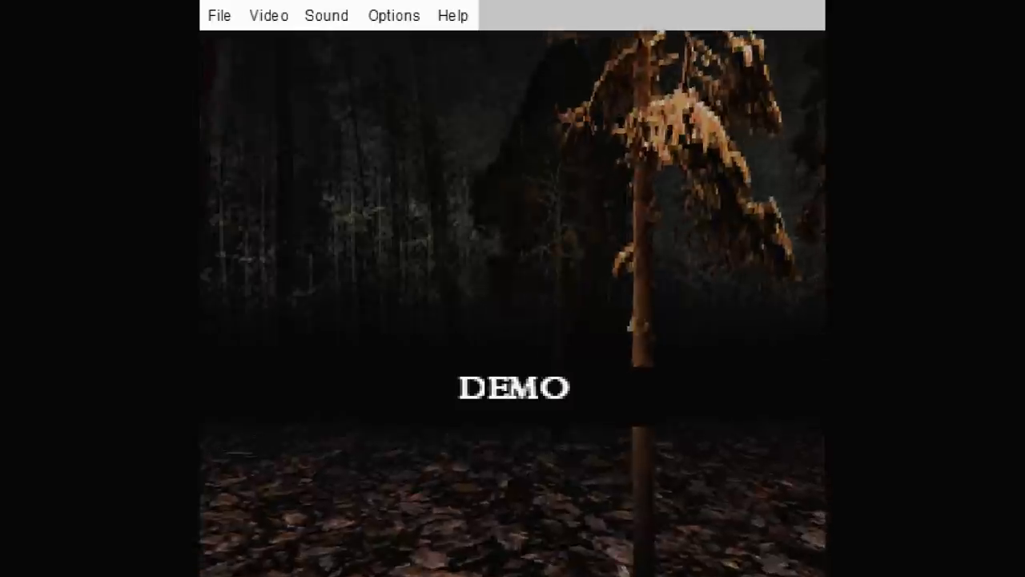
click(219, 15)
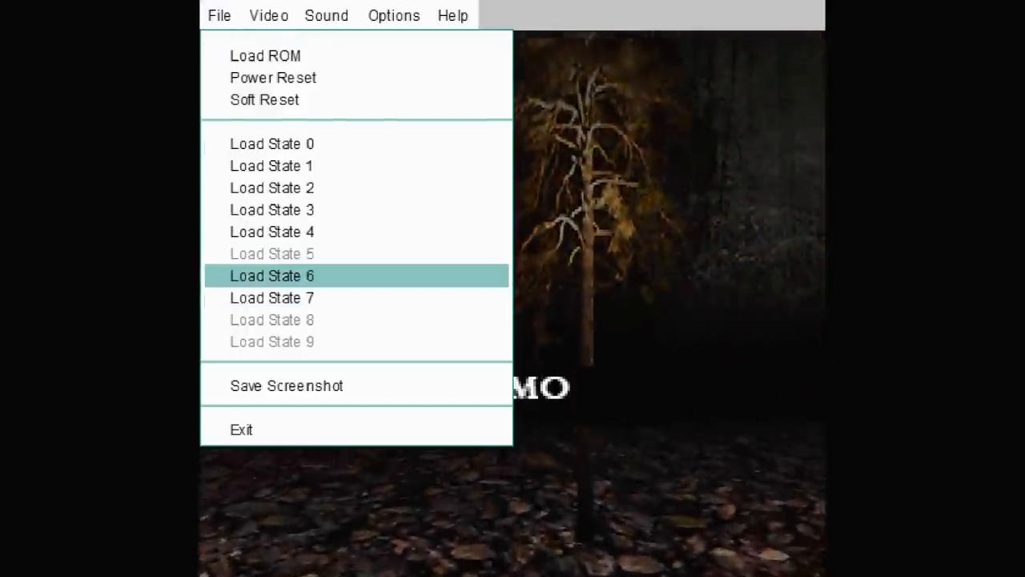
click(272, 275)
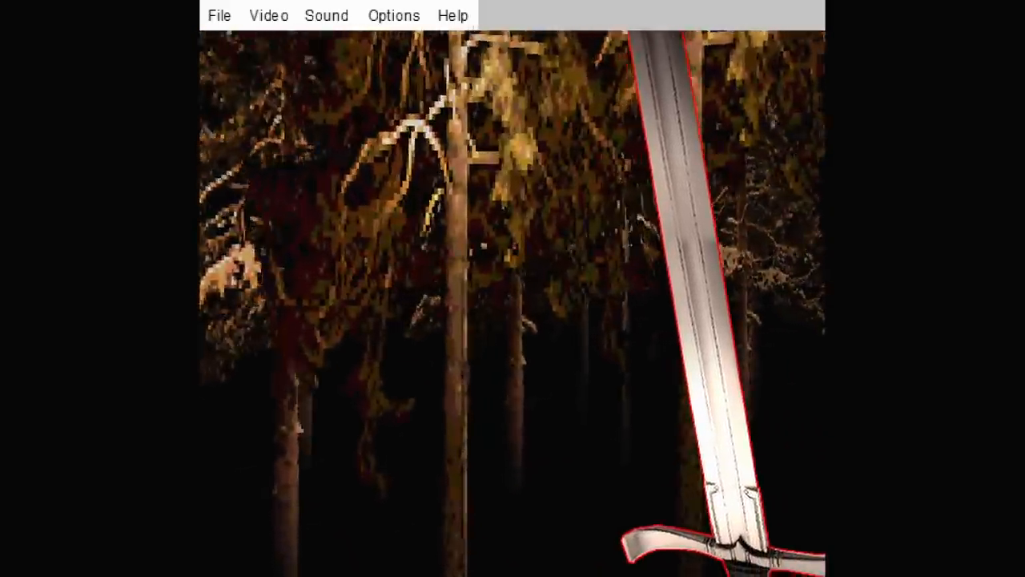
click(218, 15)
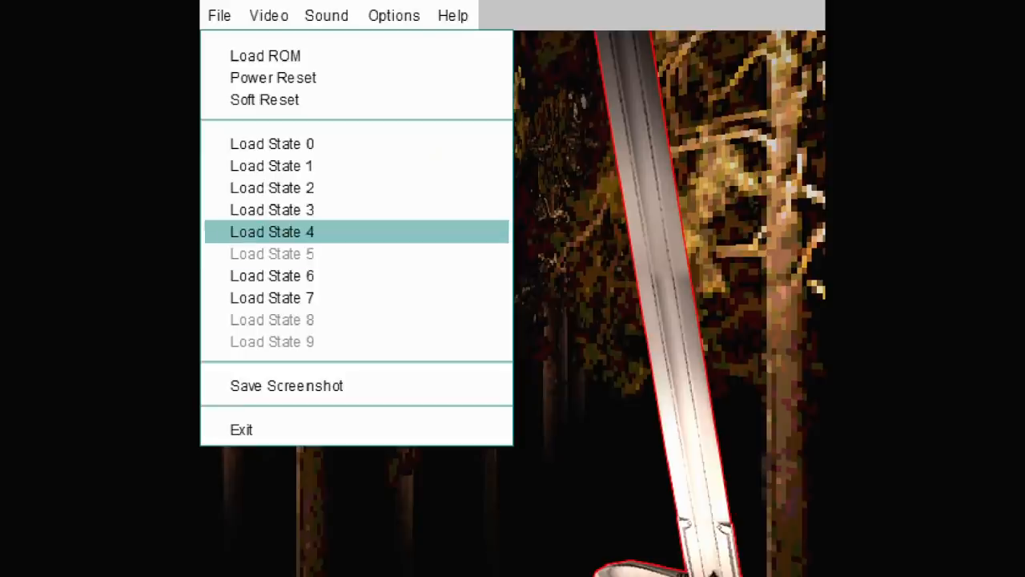